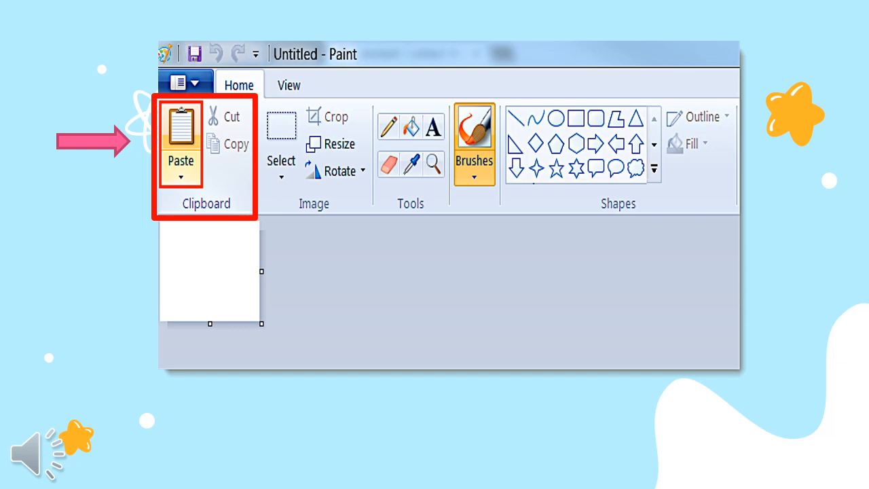
Switch to the Paint window showing the white daisy with green stem.
left_click(181, 136)
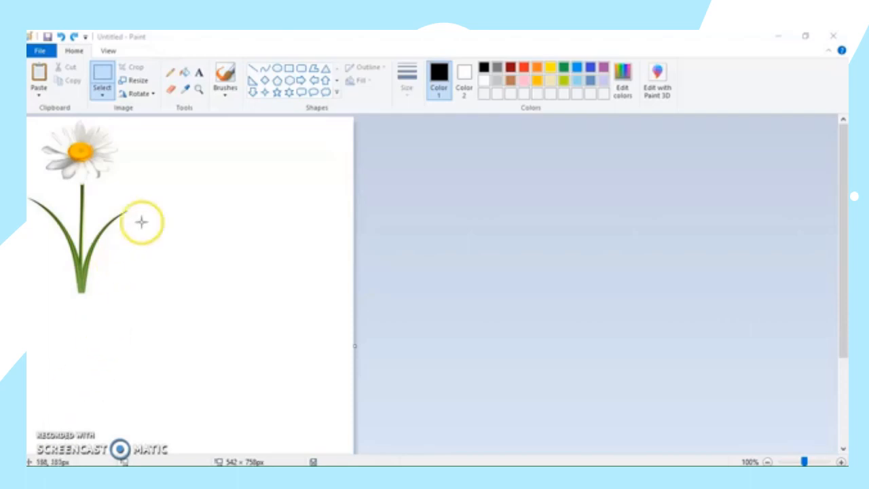
mouse_move(143, 163)
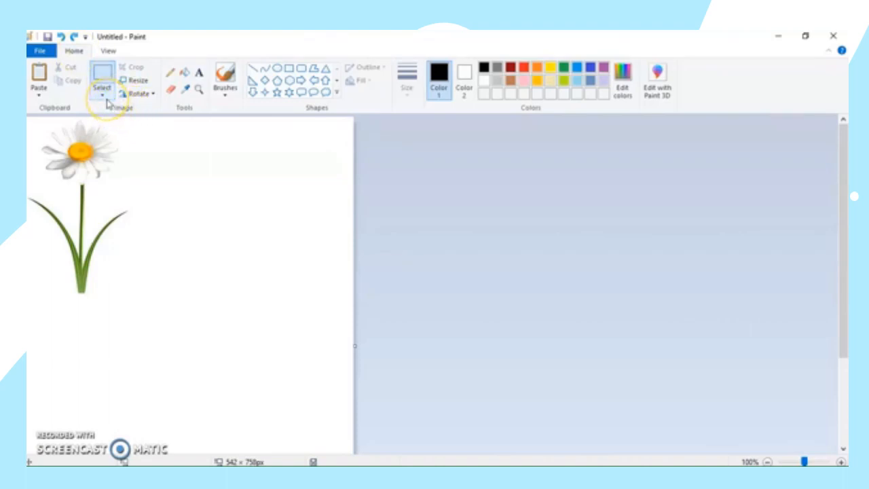
Draw a rectangular selection over the daisy's stem.
left_click(102, 89)
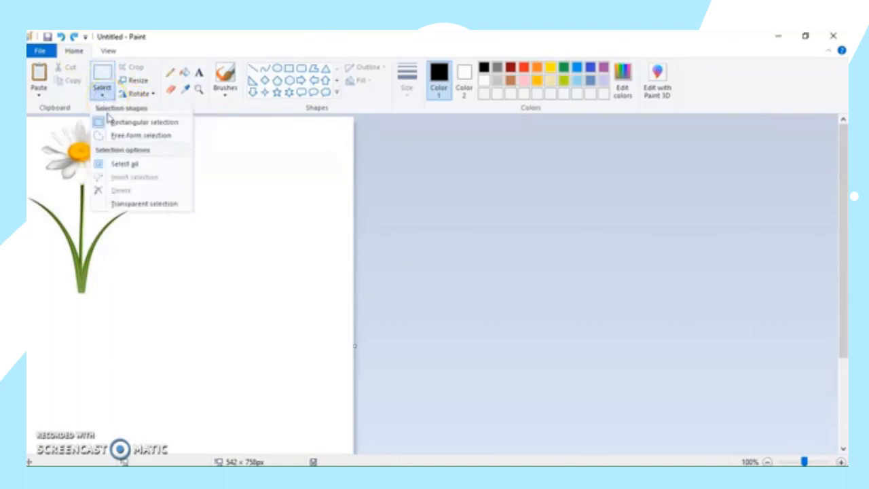
mouse_move(119, 126)
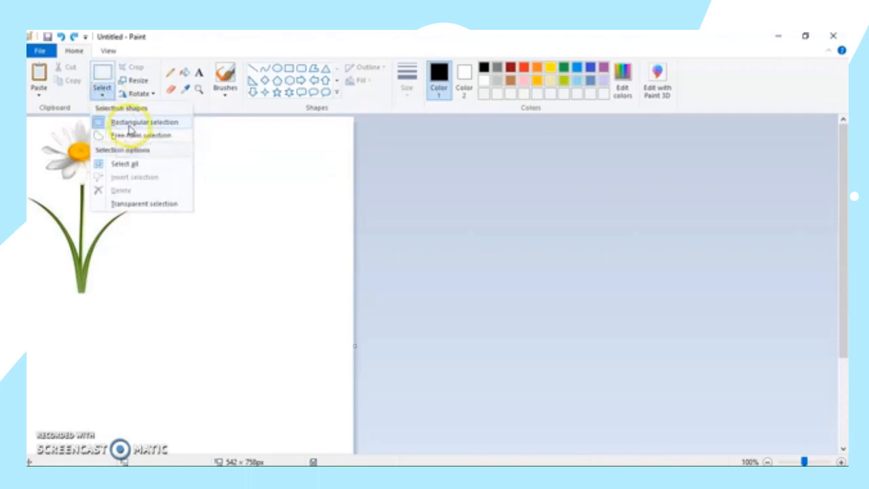
left_click(145, 121)
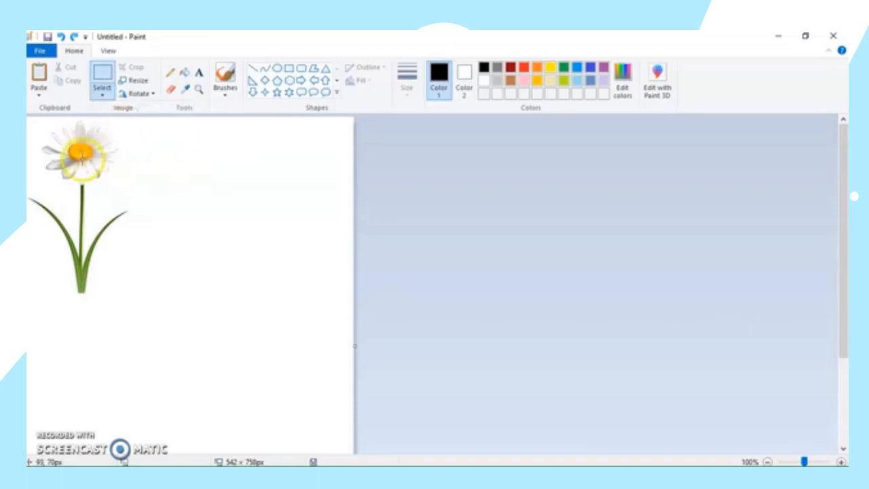
mouse_move(32, 194)
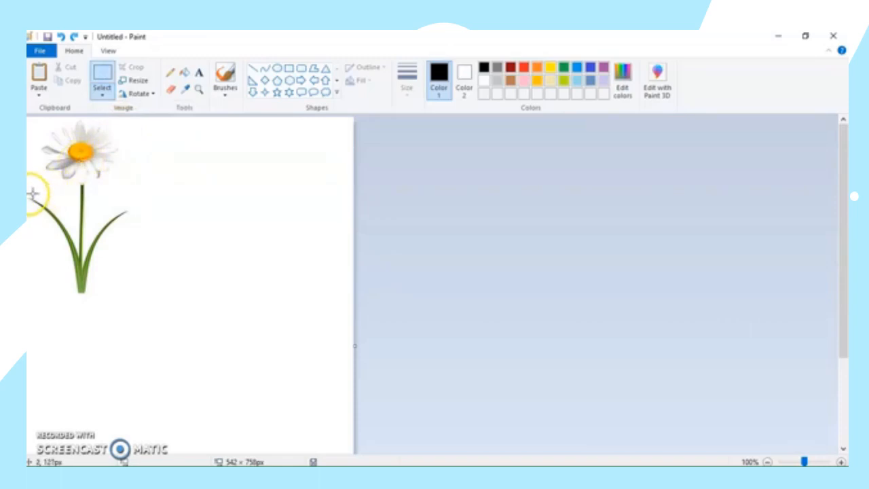
left_click_drag(32, 195, 57, 226)
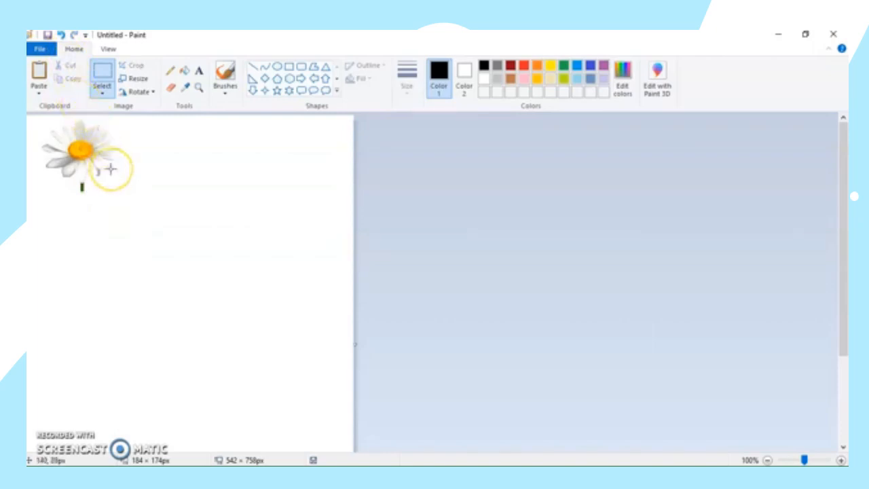
mouse_move(122, 204)
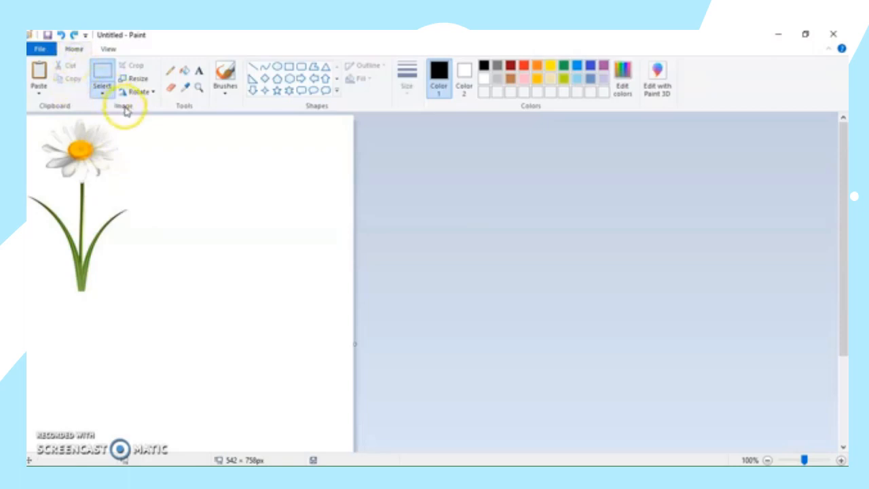
Draw a larger rectangular selection around the stem and leaves, excluding the flower head.
left_click(101, 85)
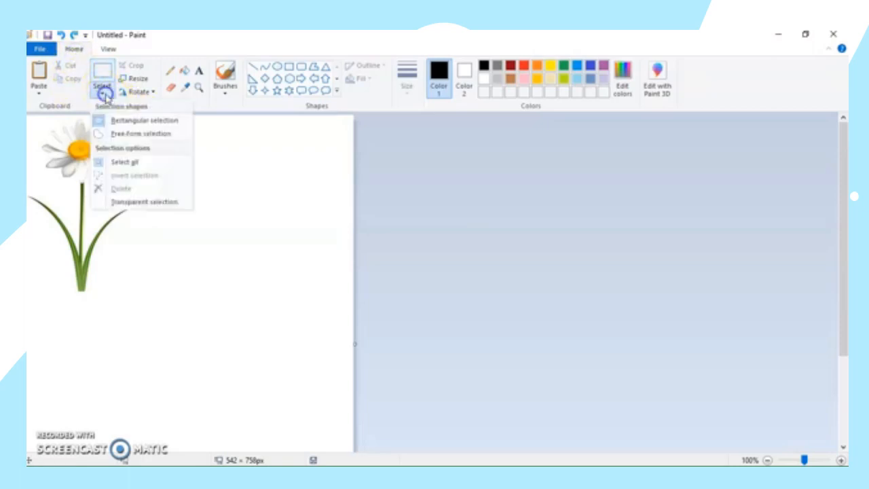
mouse_move(136, 120)
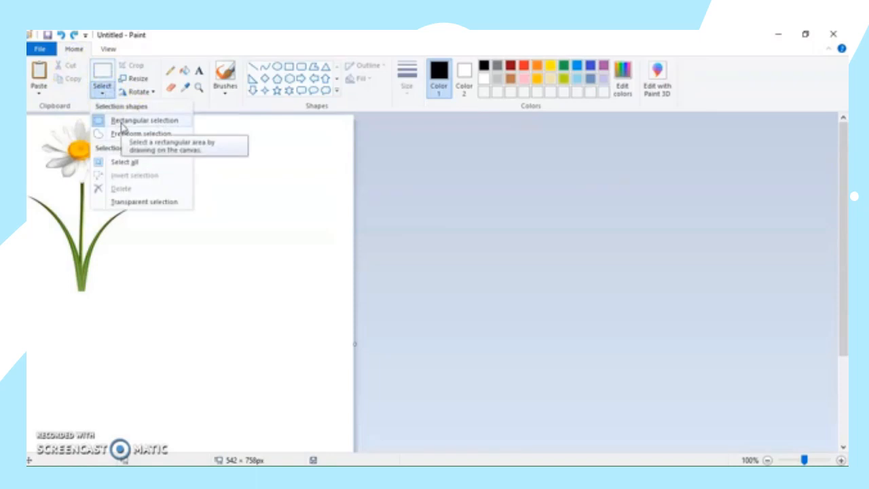
left_click(139, 120)
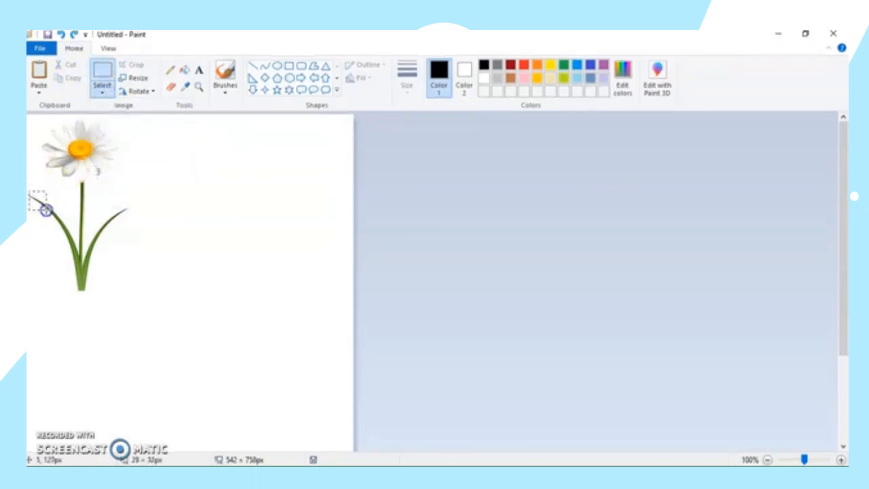
left_click_drag(46, 208, 131, 297)
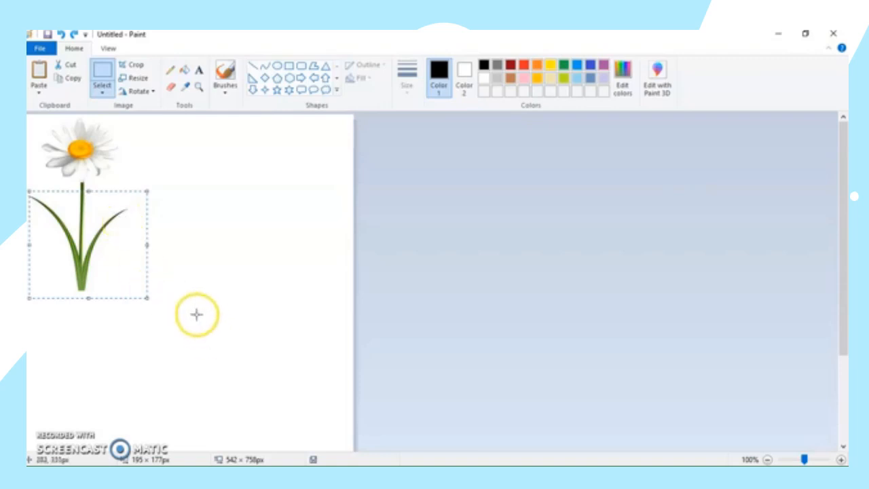
mouse_move(194, 322)
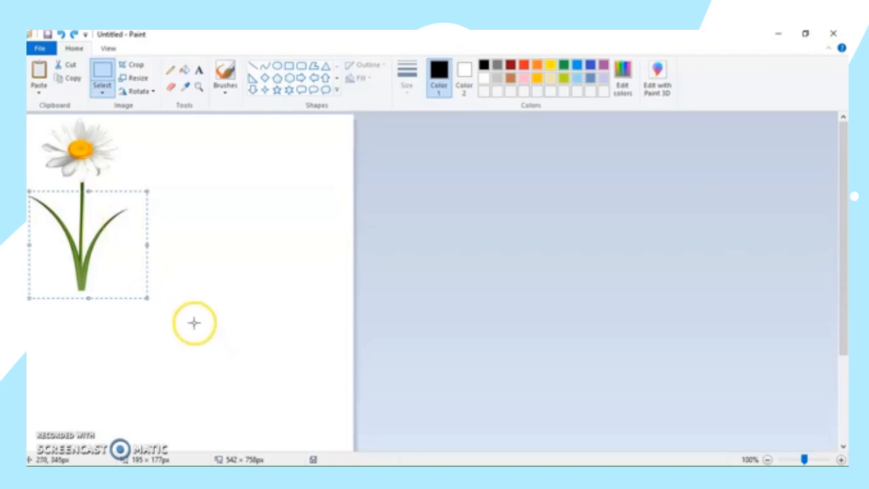
mouse_move(193, 332)
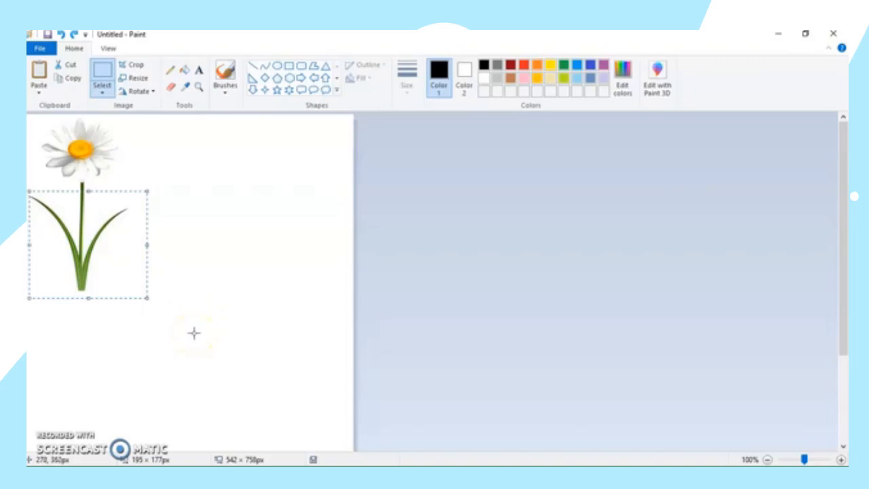
mouse_move(203, 349)
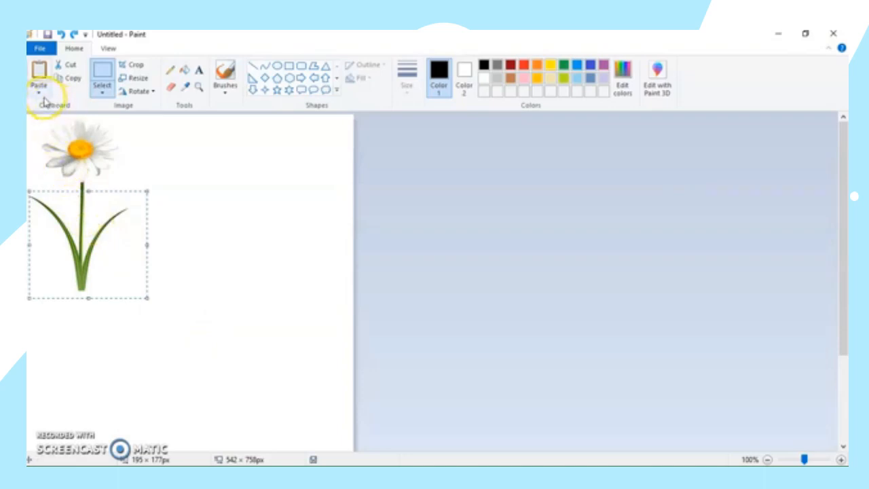
mouse_move(39, 74)
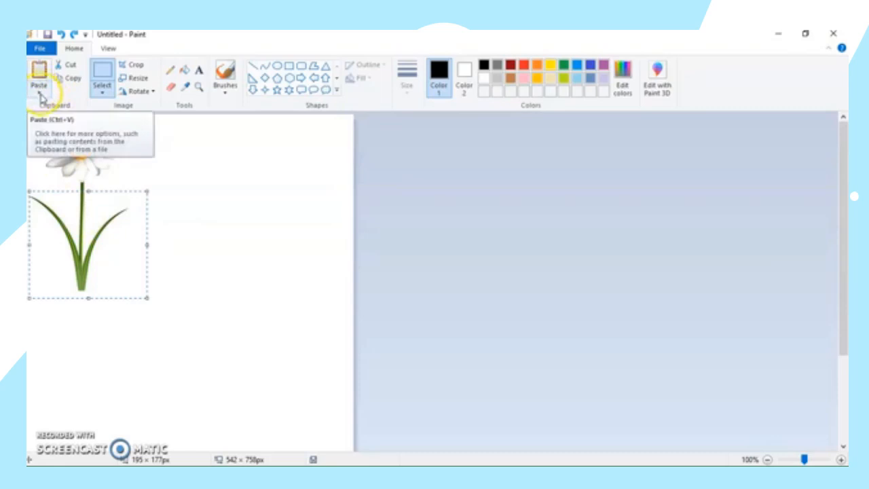
Paste the copied stem and leaves onto the canvas.
left_click(38, 92)
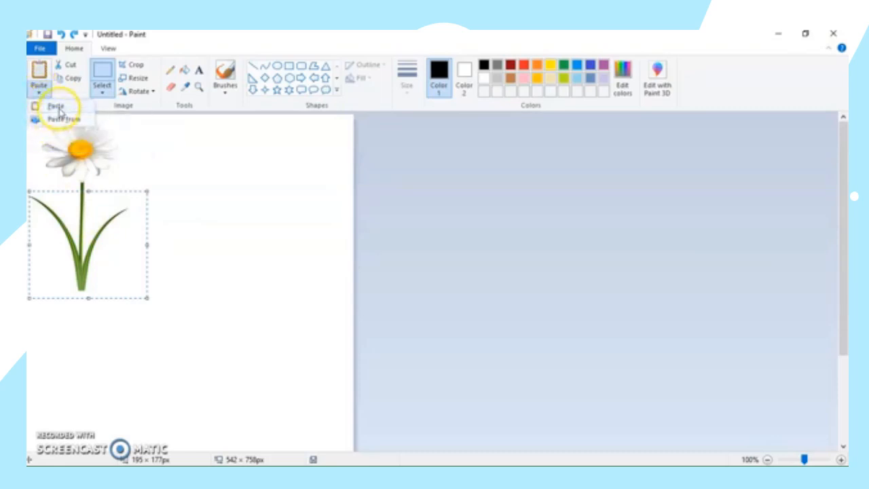
mouse_move(62, 119)
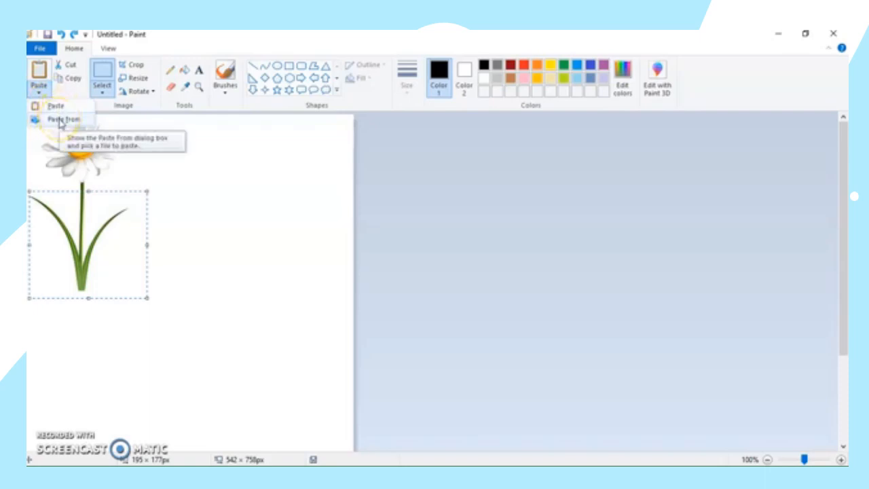
mouse_move(56, 106)
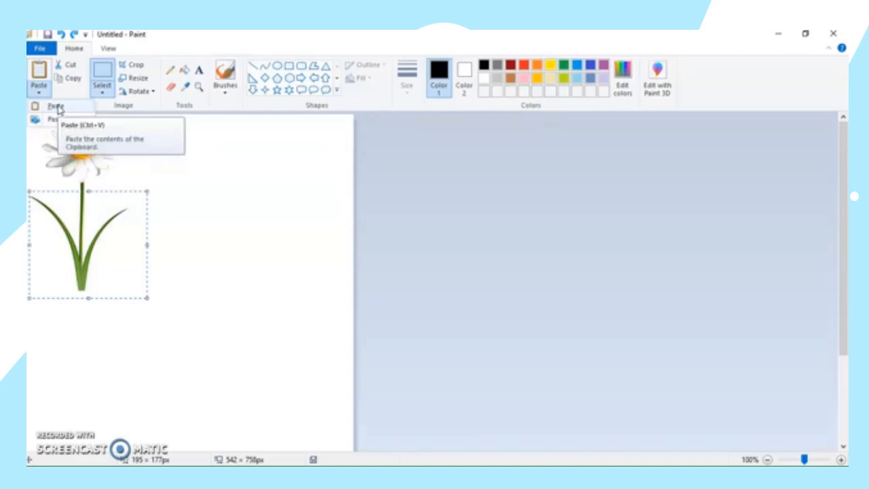
mouse_move(53, 127)
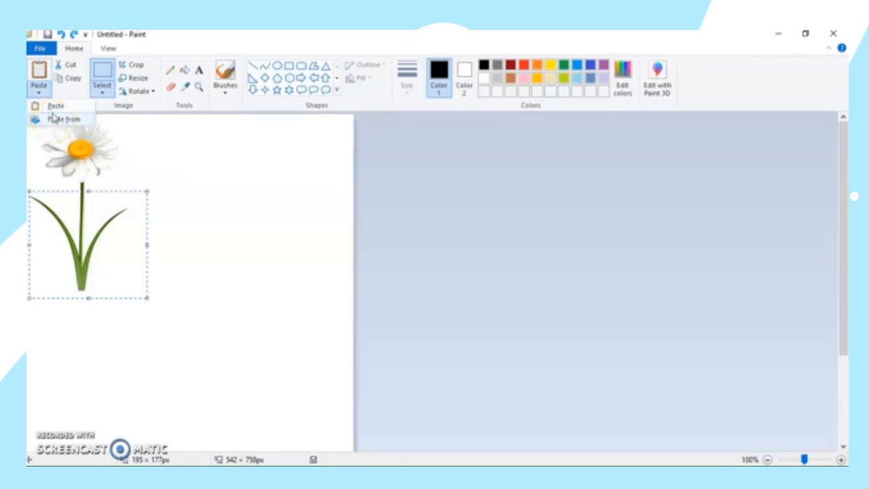
mouse_move(55, 106)
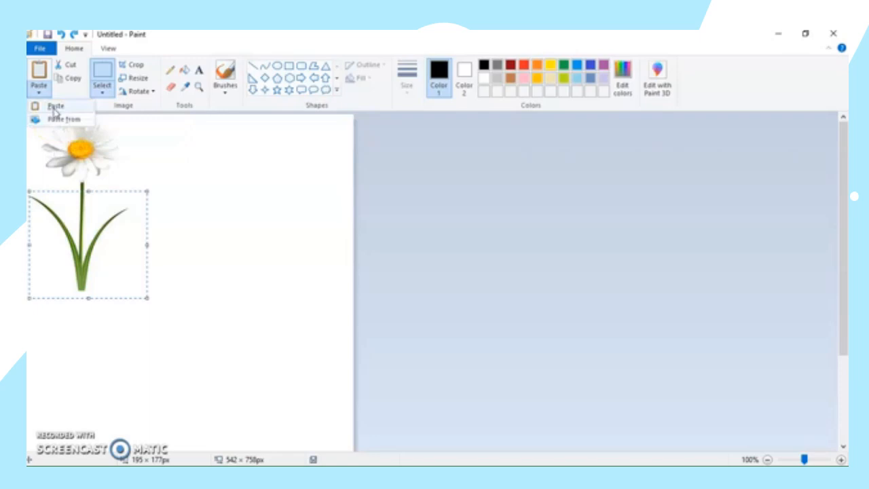
left_click(55, 106)
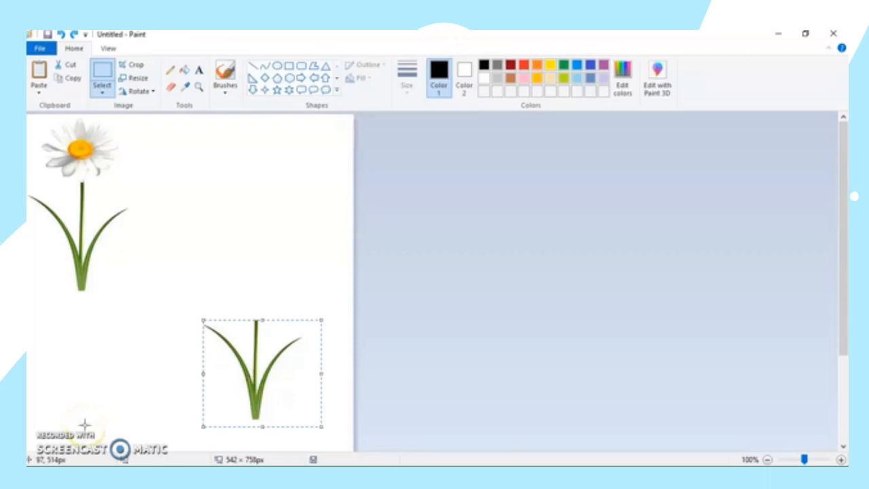
mouse_move(45, 408)
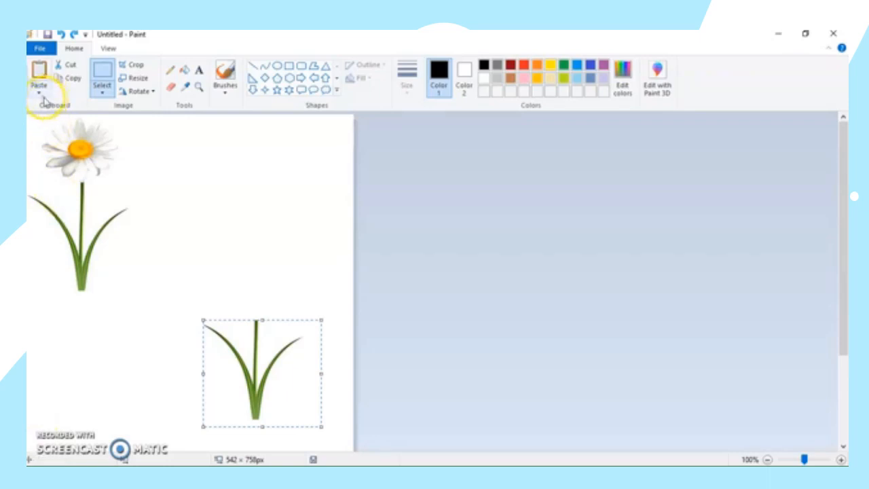
Choose Paste from in the Paste options to bring up the file picker.
left_click(39, 91)
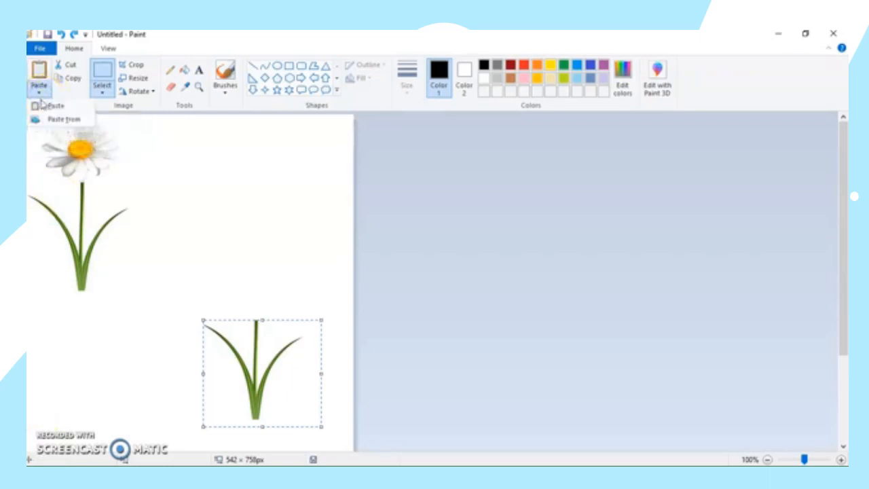
left_click(63, 119)
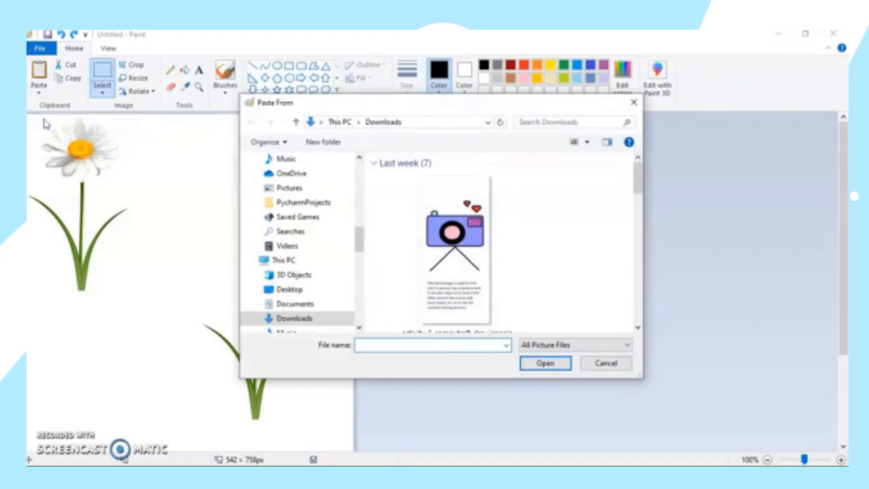
mouse_move(638, 183)
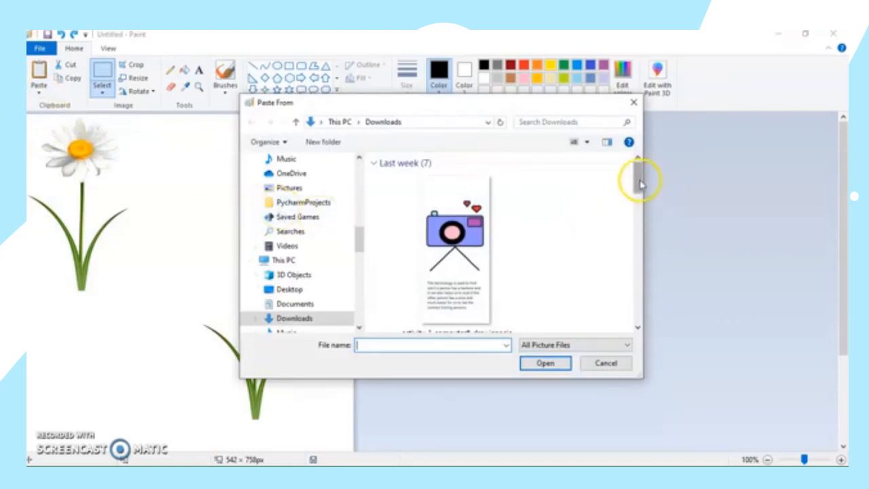
Paste the daisy image from Downloads and move it to the top centre.
scroll("down", 3)
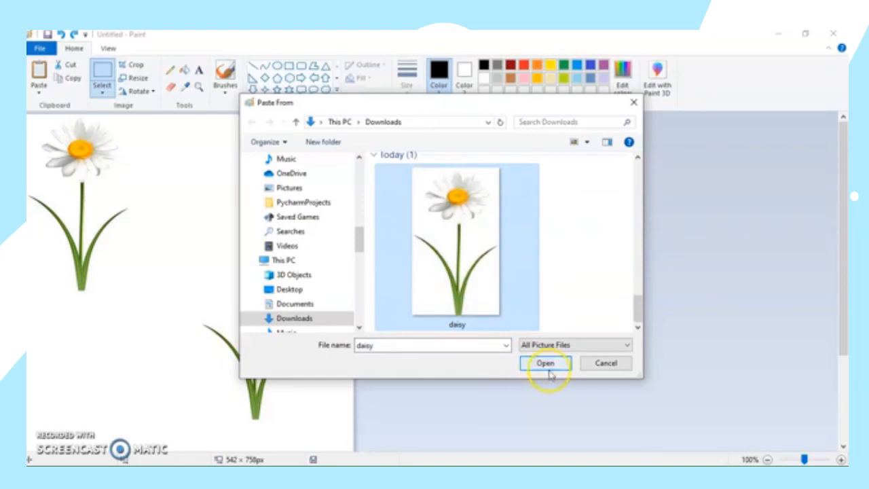
left_click(545, 362)
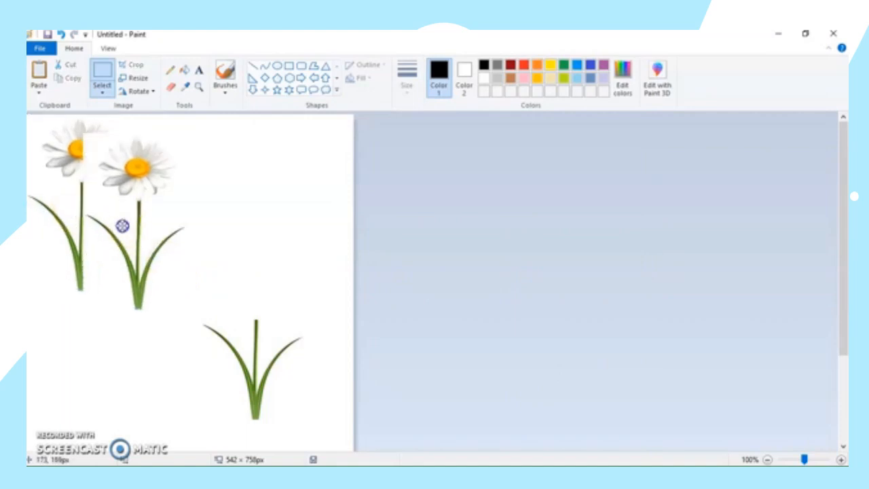
left_click_drag(122, 224, 237, 218)
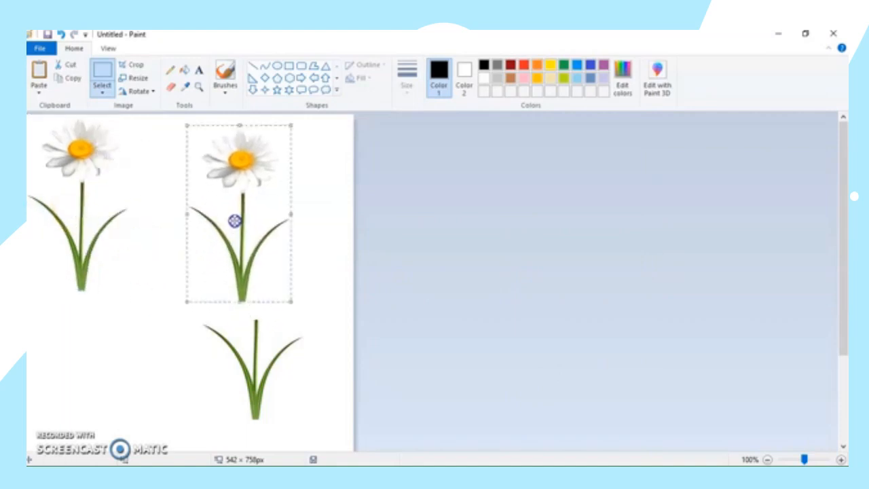